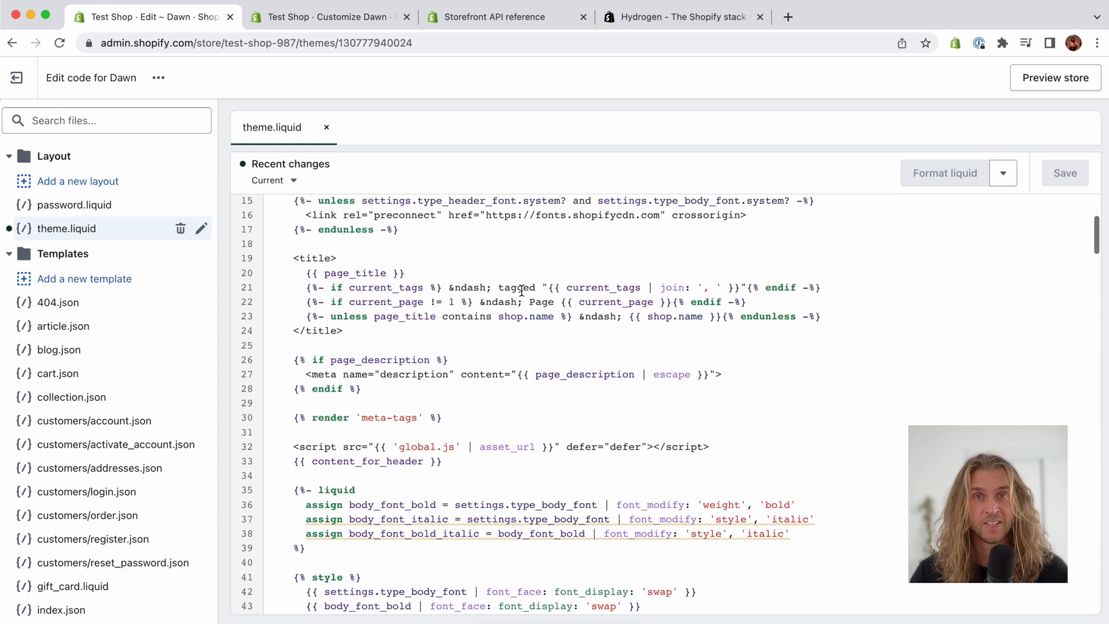
Step: Switch from the Dawn theme code editor to the Storefront API reference docs
click(330, 17)
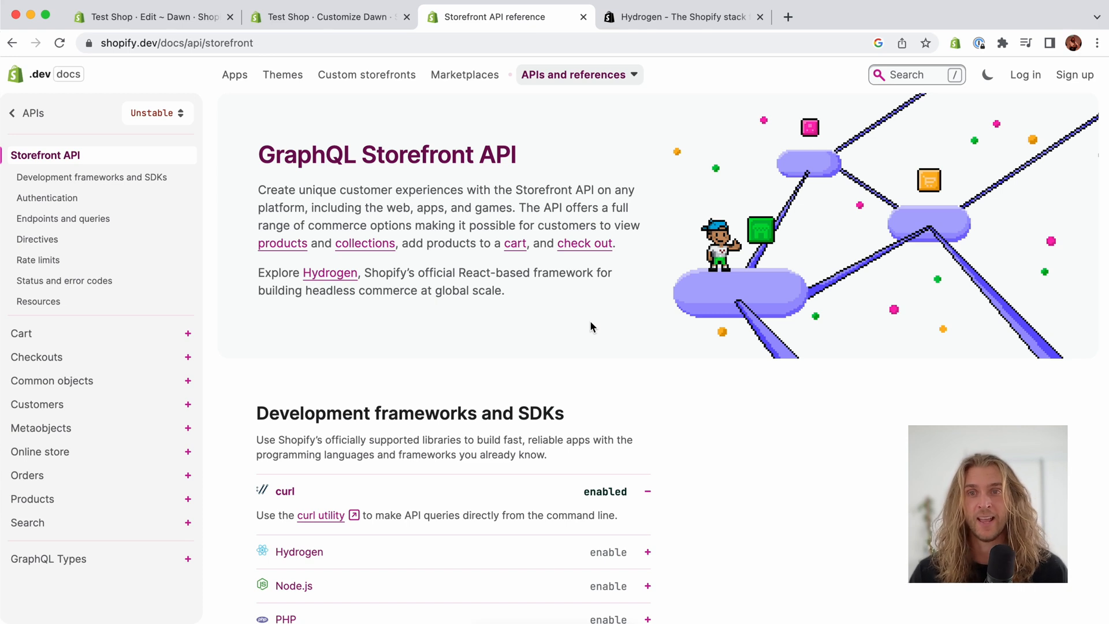
Step: Scroll through the GraphQL Storefront API overview page
scroll(down, 3)
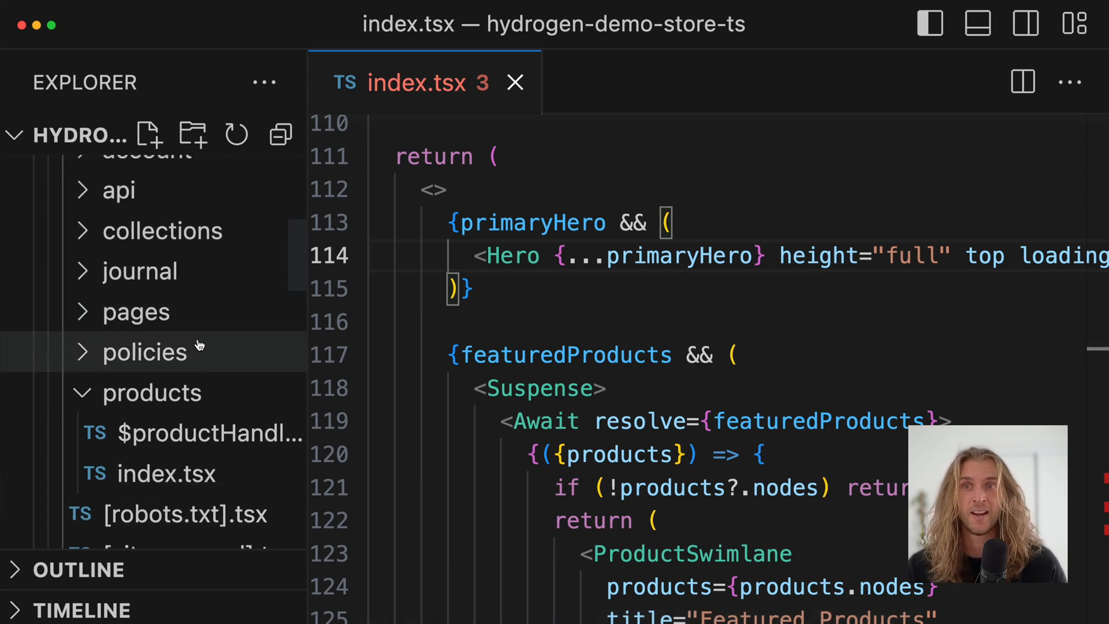
Step: Scroll through the home route index.tsx featured products code
scroll(down, 3)
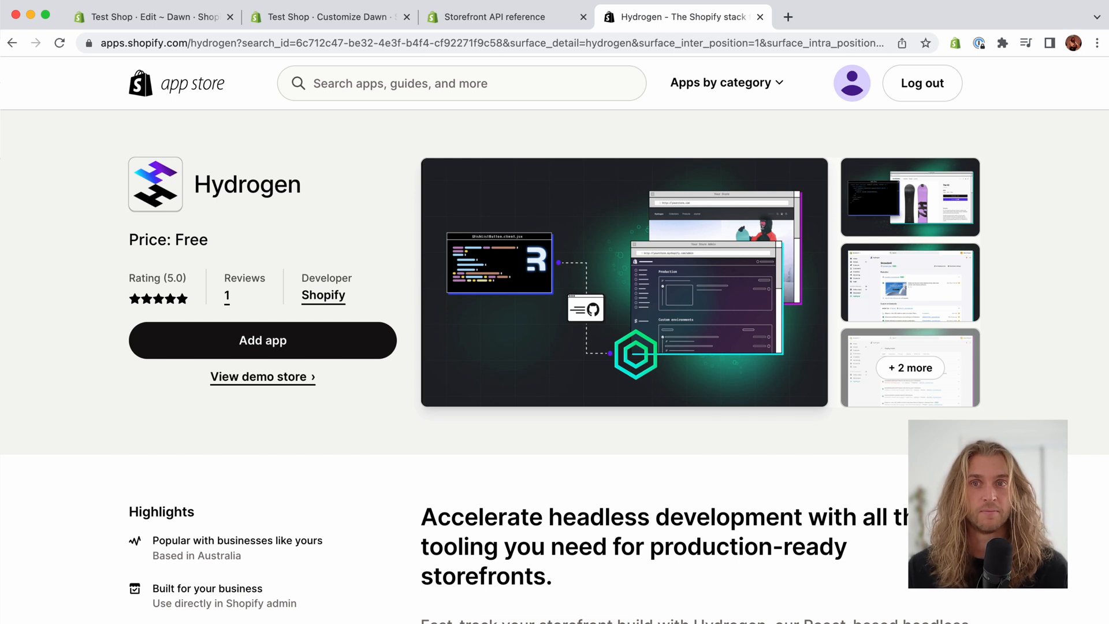
mouse_move(335, 354)
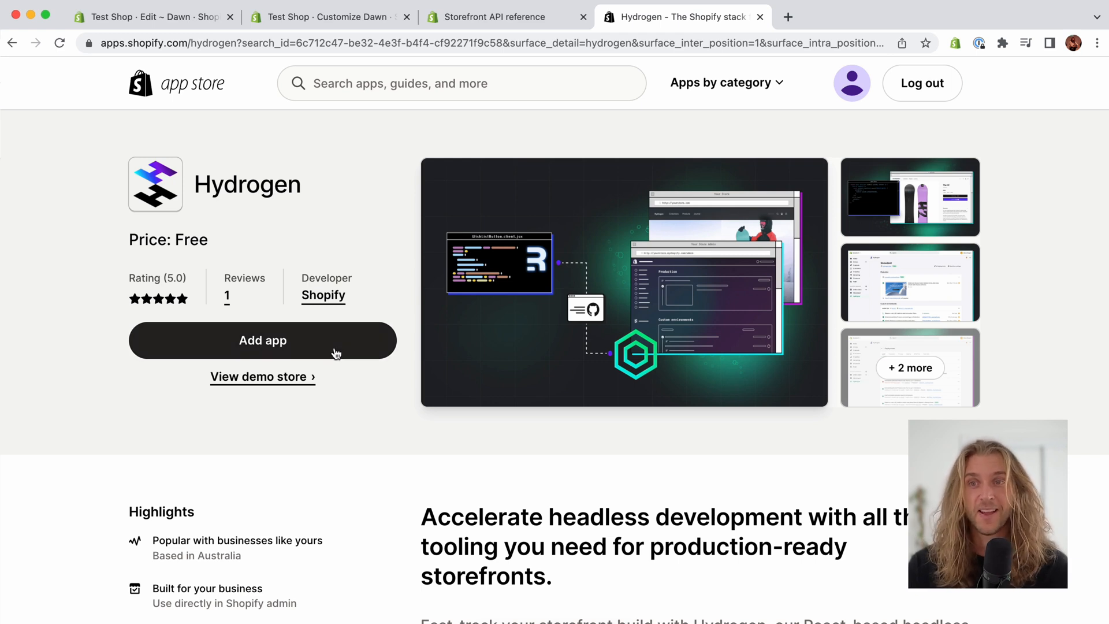
Step: Add the Hydrogen app to the Test Shop store from its App Store listing
click(262, 339)
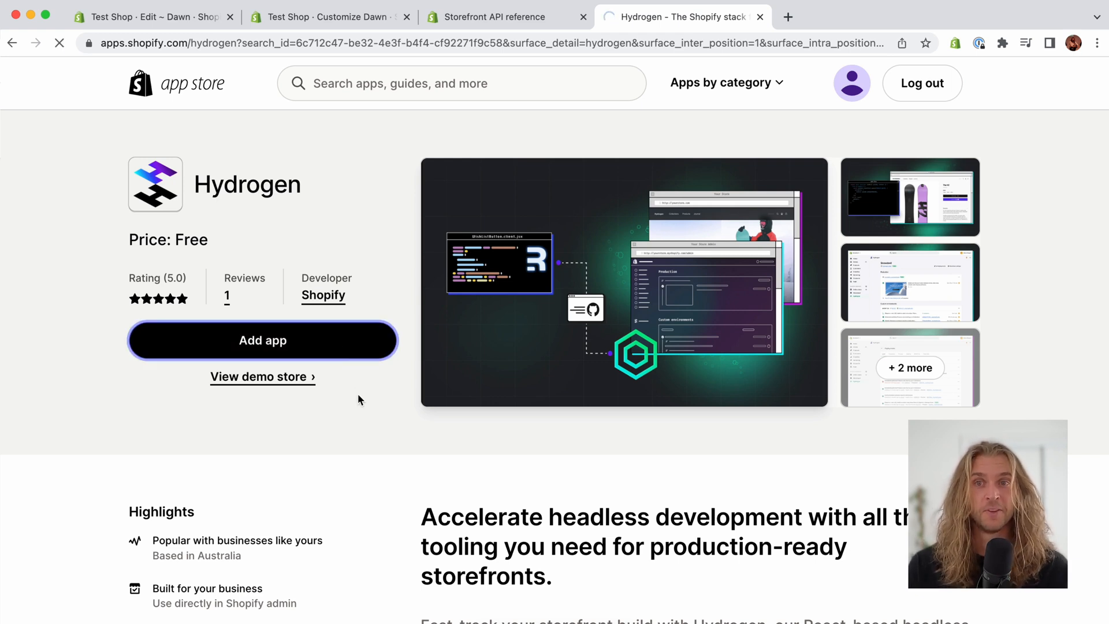
click(262, 339)
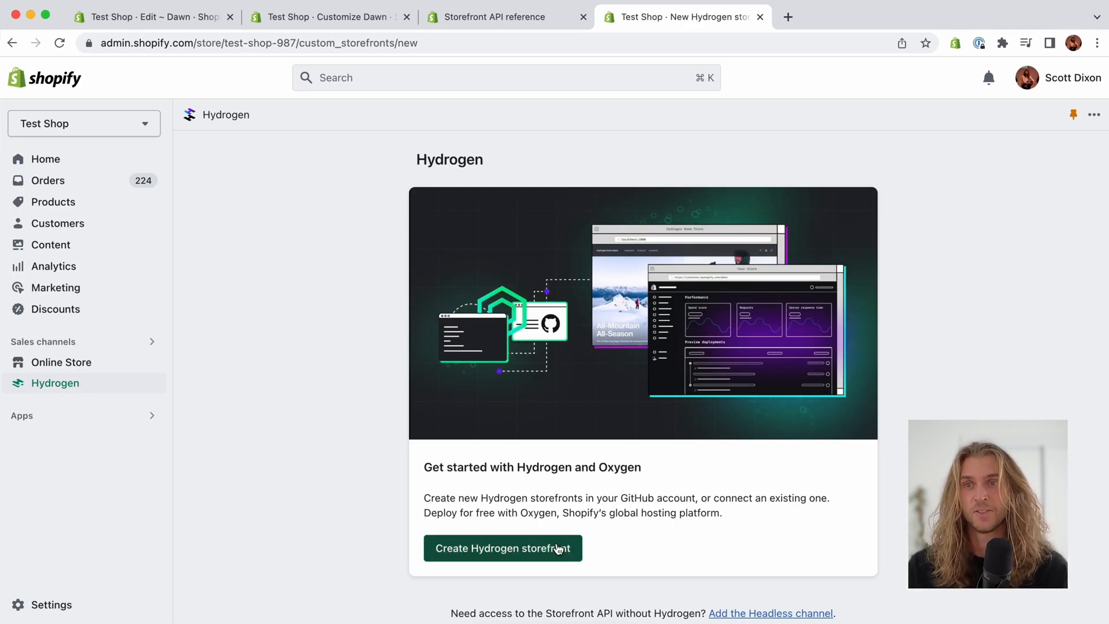
Step: Create a Hello World JavaScript storefront with private repository 'hello-world'
click(503, 548)
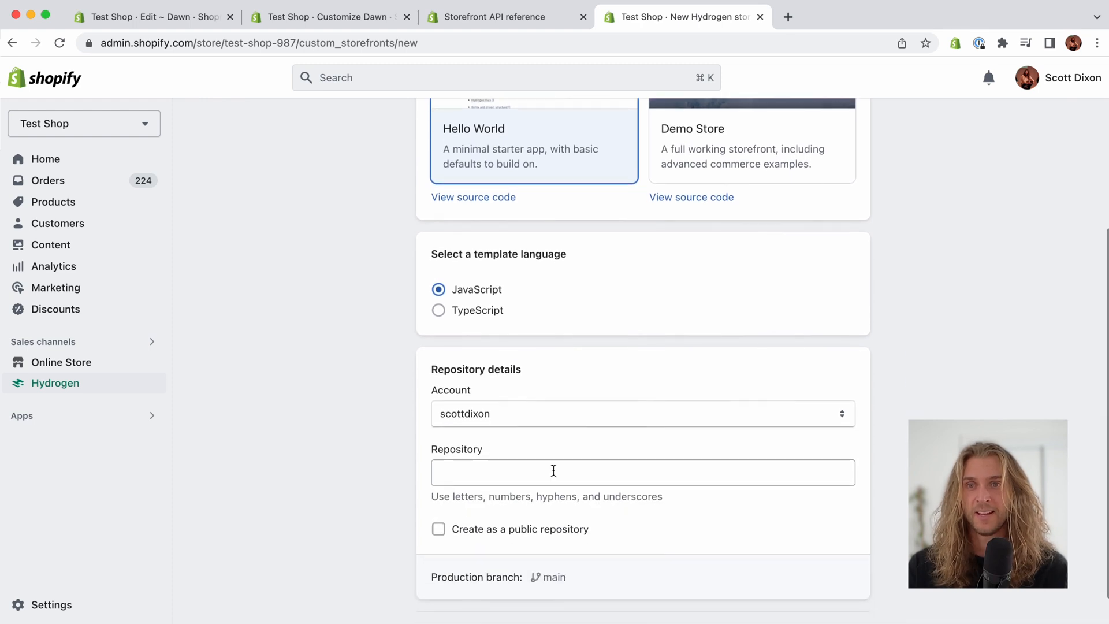
text(hello-world)
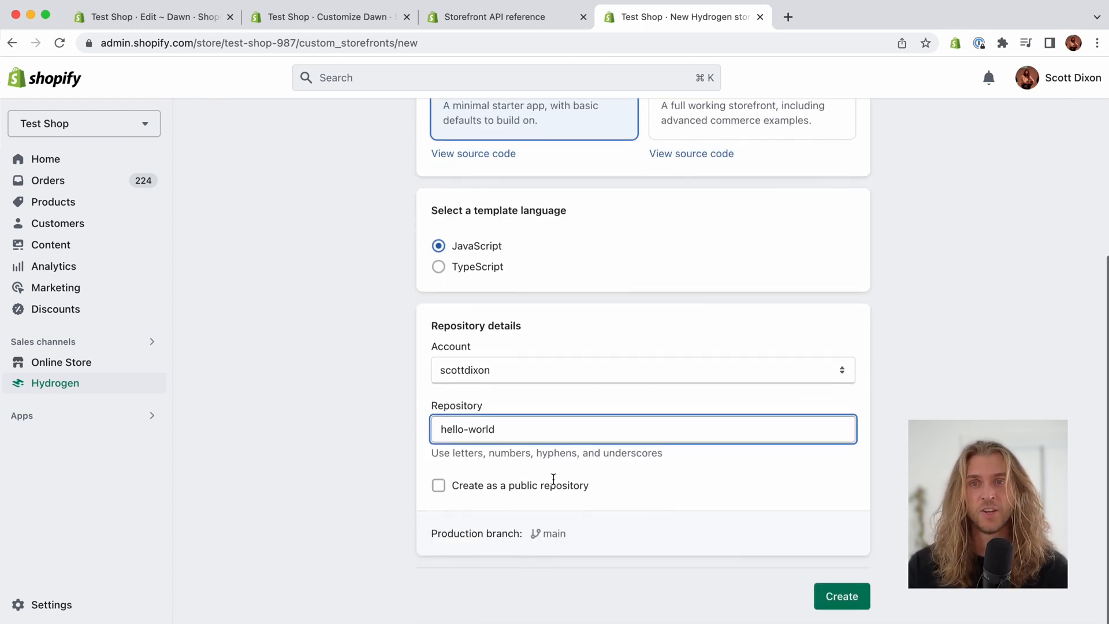
click(841, 596)
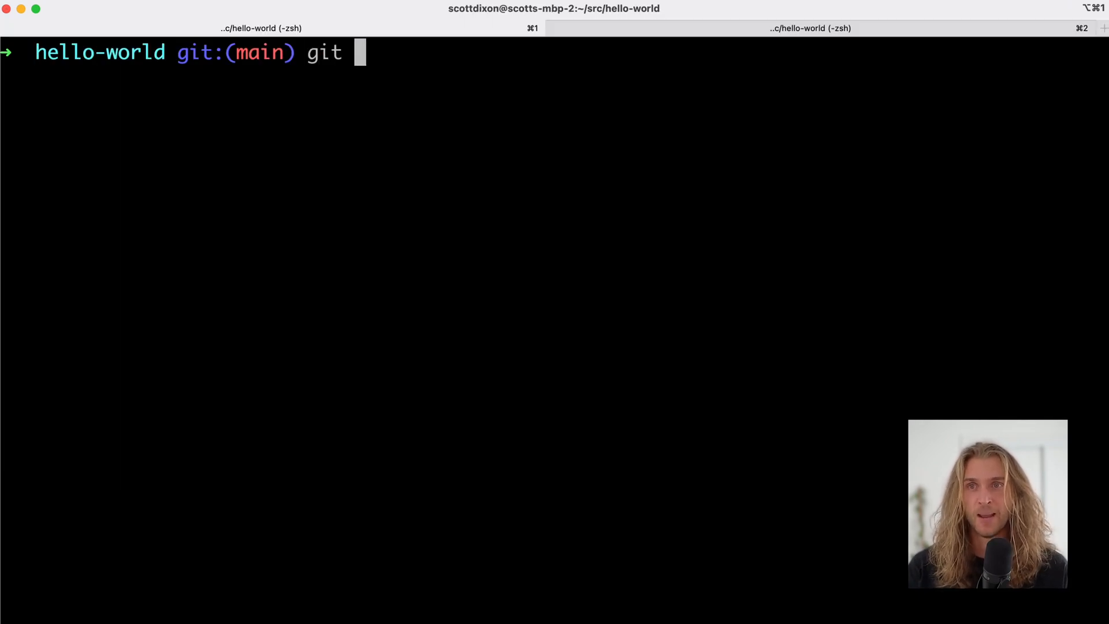
Step: Run git push origin main from the hello-world directory
text(push origin main)
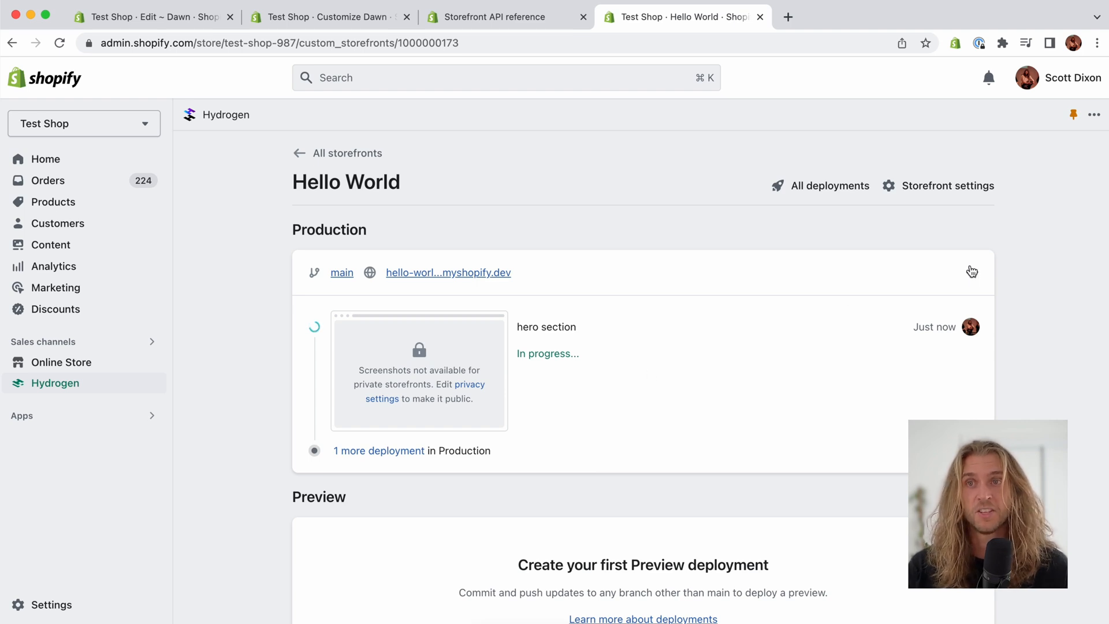
Step: Choose Edit environment for Production to show its URL and environment variables
click(972, 272)
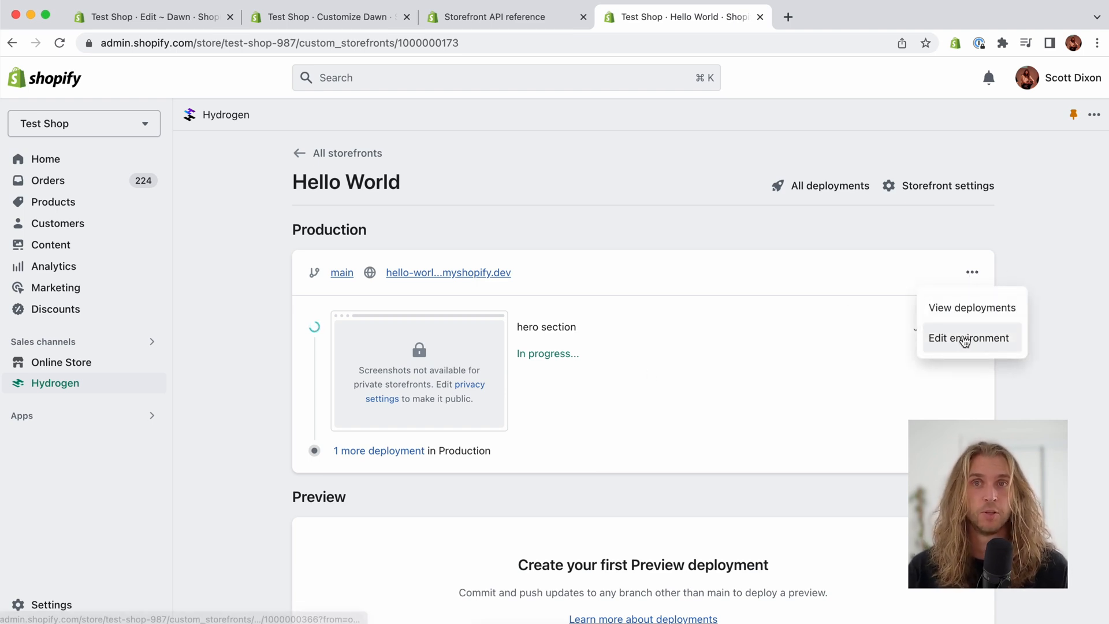
click(970, 338)
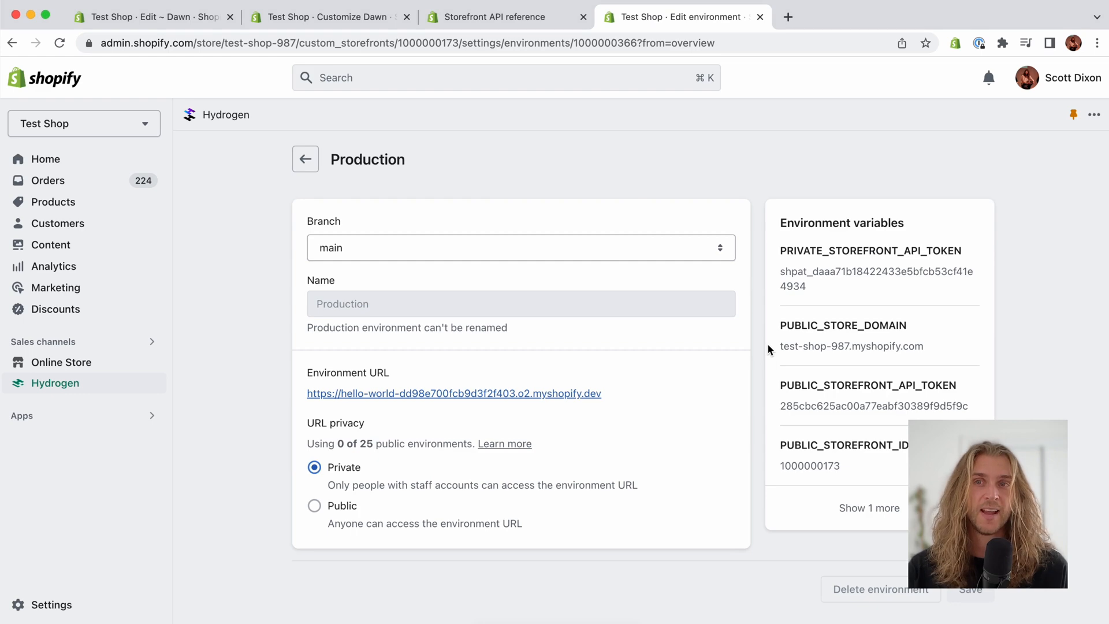